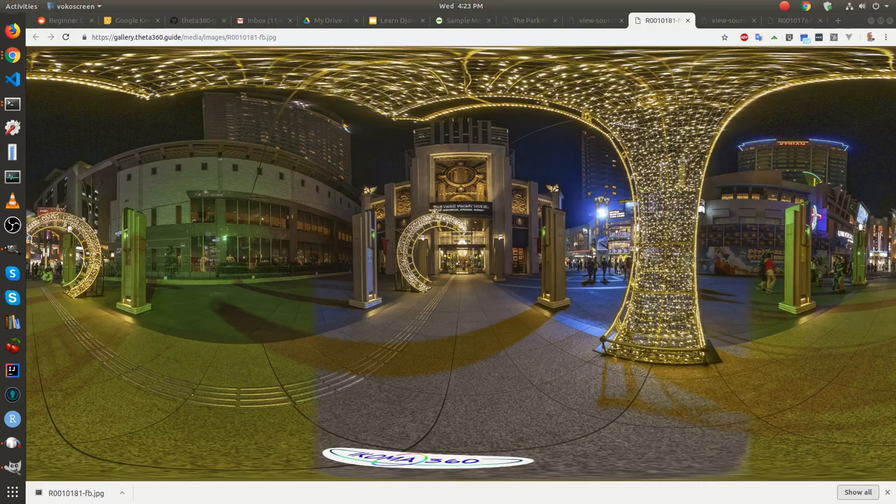
{"action": "mouse_move", "coordinate": [623, 7]}
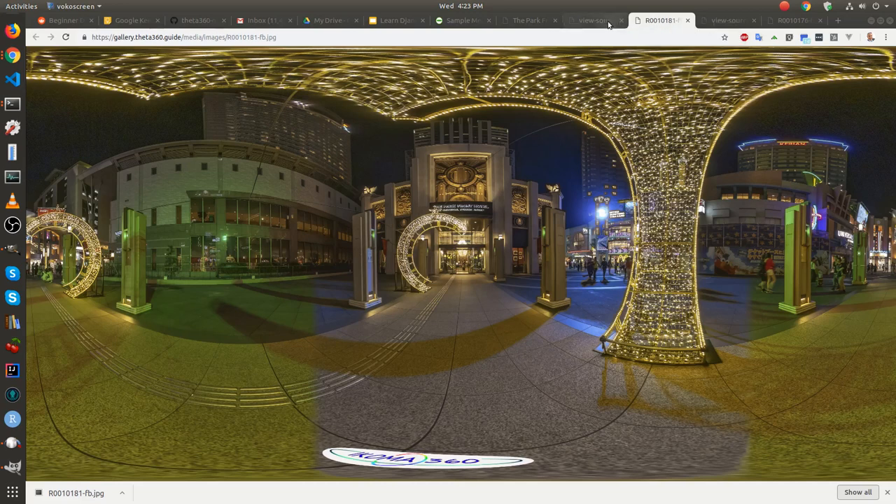
{"action": "mouse_move", "coordinate": [592, 19]}
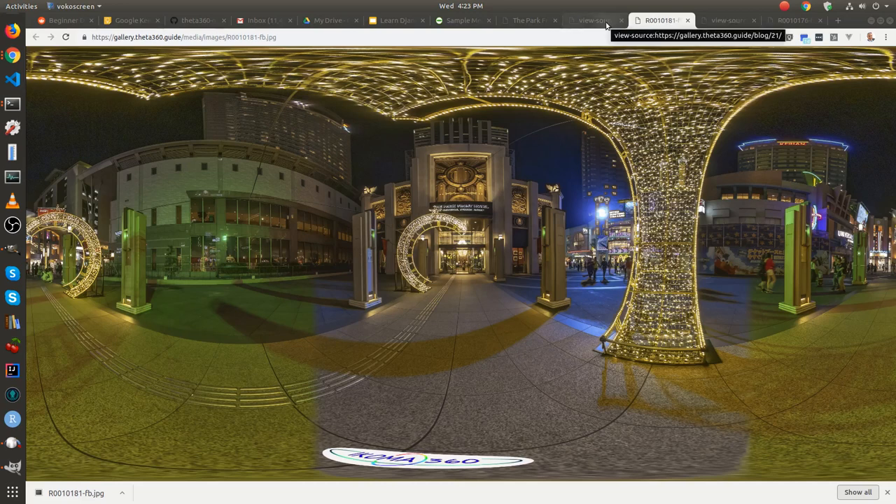
- Cycle through the Park Front Hotel and Sample Media tabs, ending on THETA Technique Gallery
{"action": "left_click", "coordinate": [529, 20]}
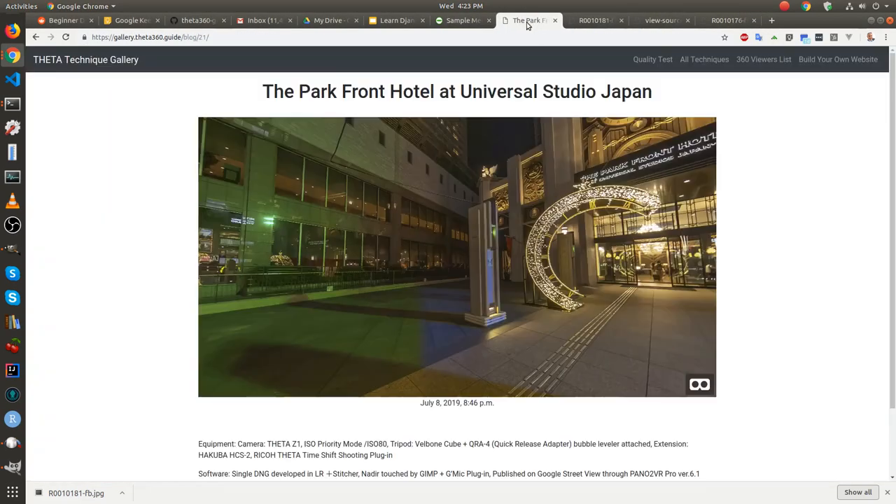
{"action": "left_click", "coordinate": [469, 20]}
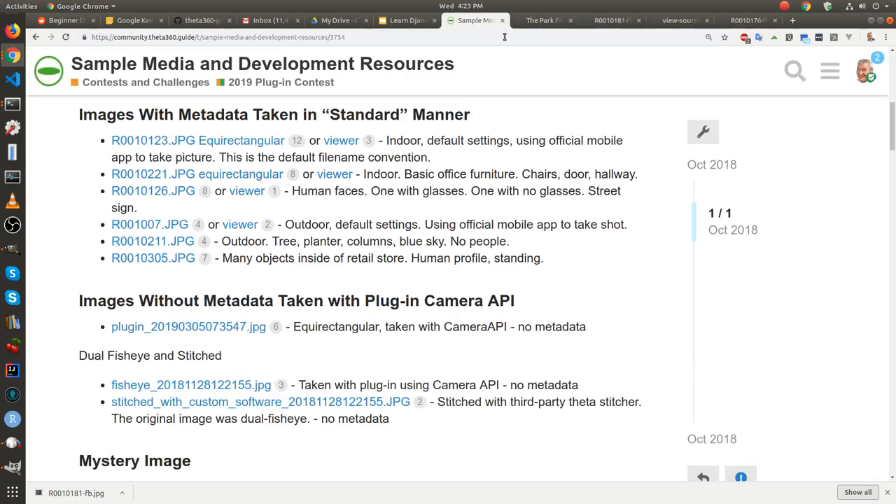
{"action": "left_click", "coordinate": [549, 20]}
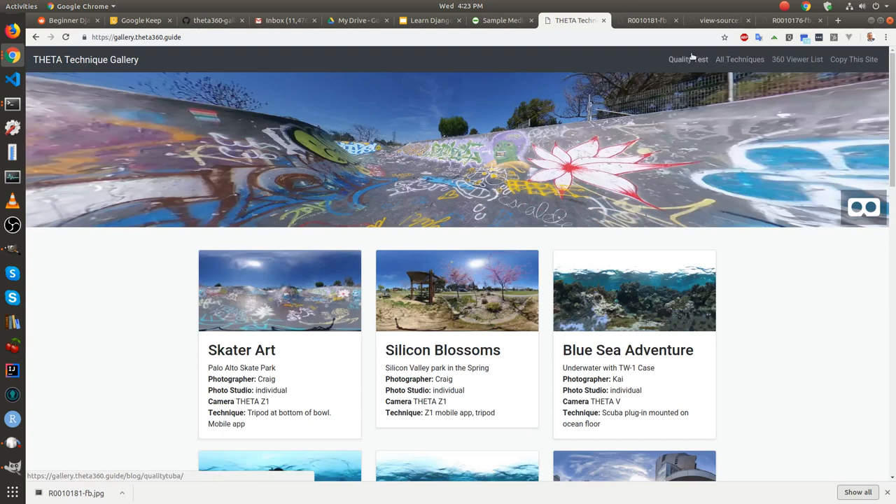
- Open Quality Test and scroll through the Z1 file-size and quality results
{"action": "left_click", "coordinate": [688, 59]}
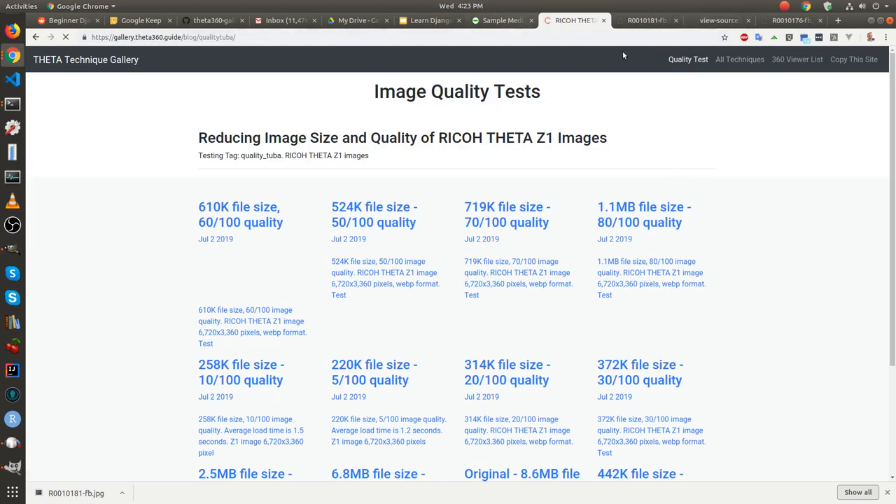
{"action": "scroll", "scroll_direction": "down", "scroll_amount": 3}
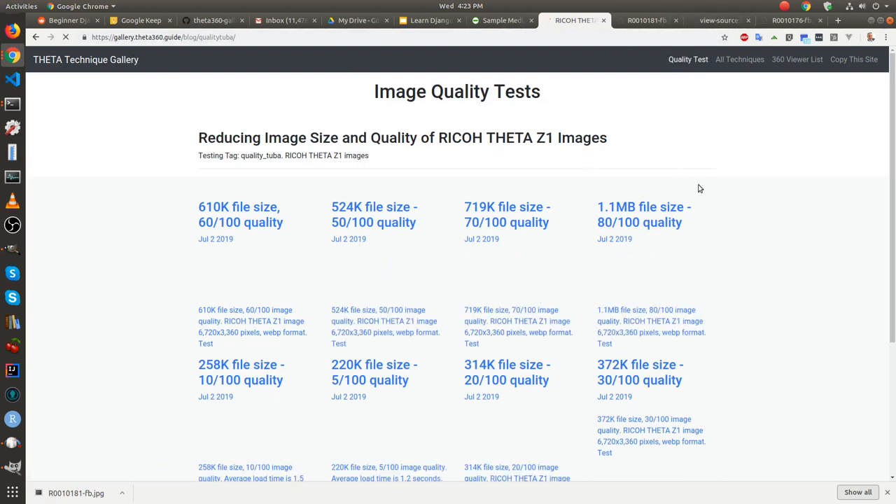
{"action": "scroll", "scroll_direction": "down", "scroll_amount": 3}
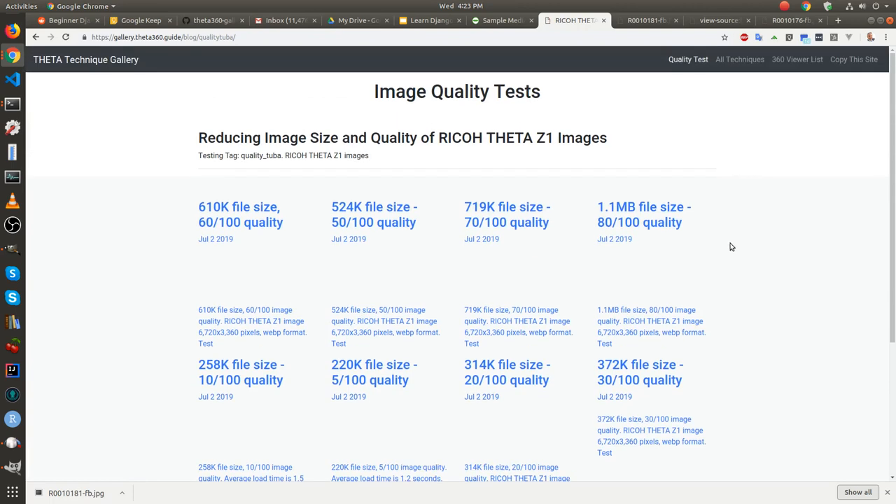
{"action": "mouse_move", "coordinate": [683, 154]}
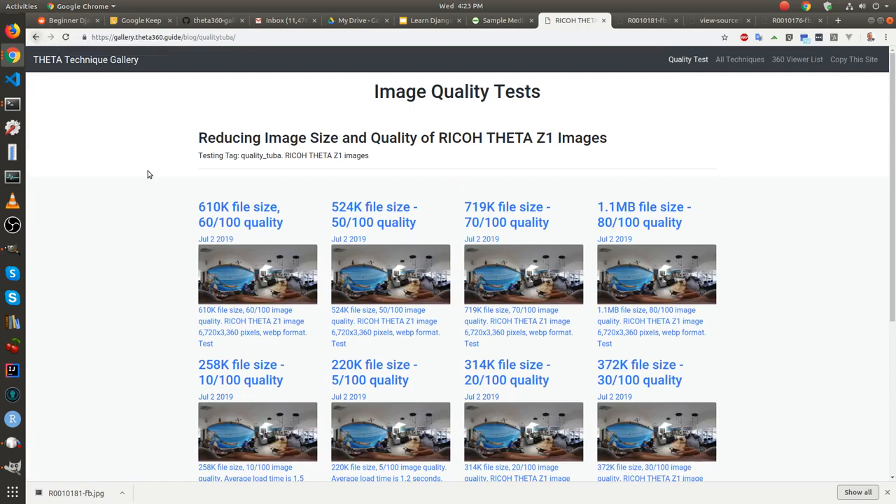
{"action": "mouse_move", "coordinate": [240, 215]}
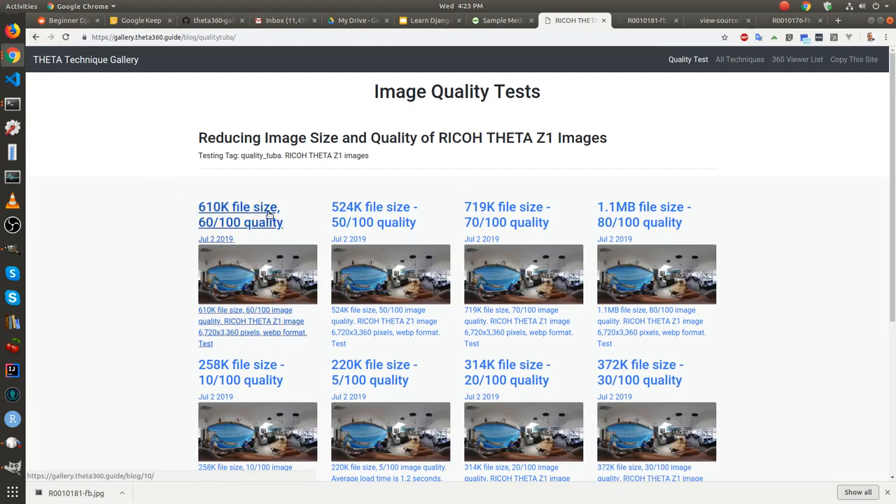
{"action": "scroll", "scroll_direction": "down", "scroll_amount": 3}
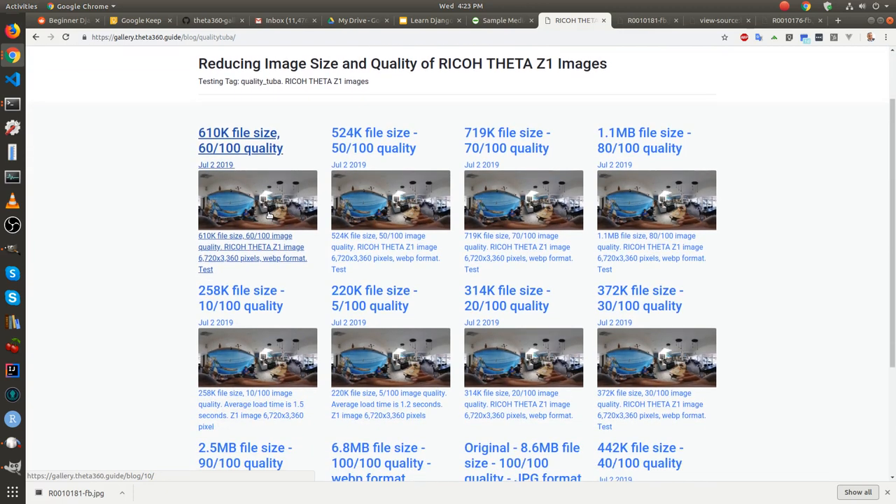
{"action": "scroll", "scroll_direction": "down", "scroll_amount": 3}
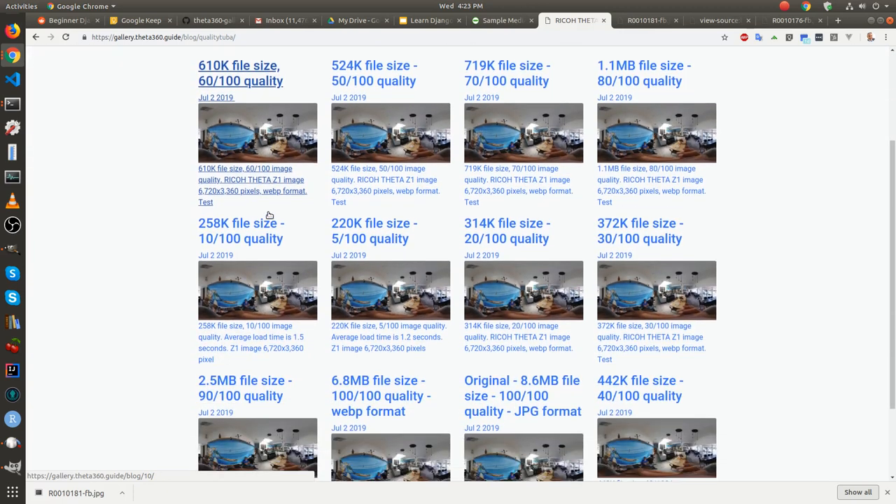
{"action": "scroll", "scroll_direction": "down", "scroll_amount": 3}
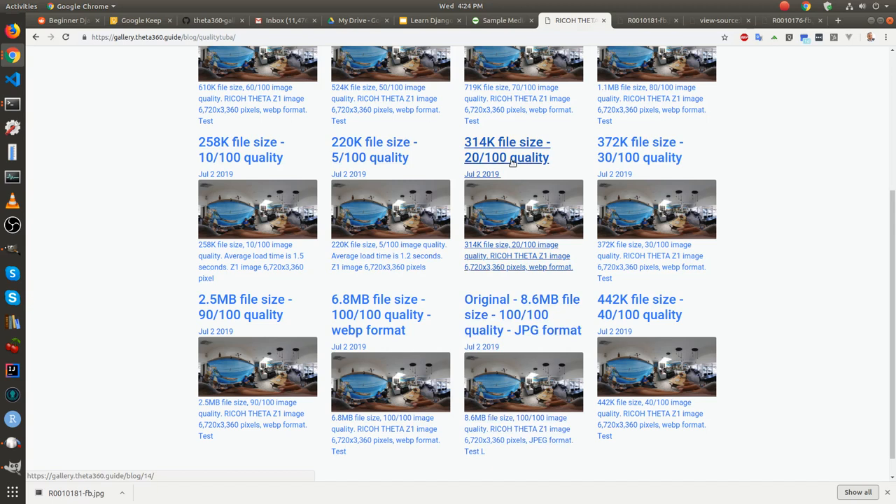
- Open the 314K 20/100 café photo, turn the view toward the blue mural, then return home
{"action": "left_click", "coordinate": [507, 149]}
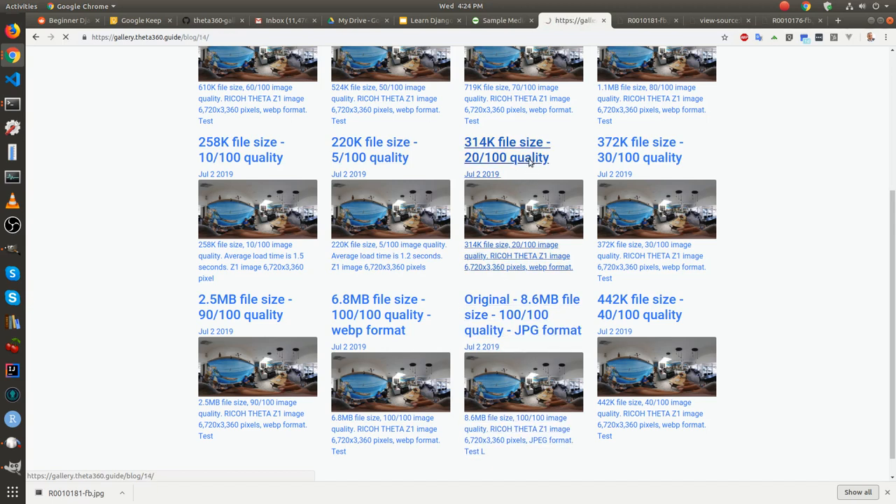
{"action": "left_click", "coordinate": [506, 149]}
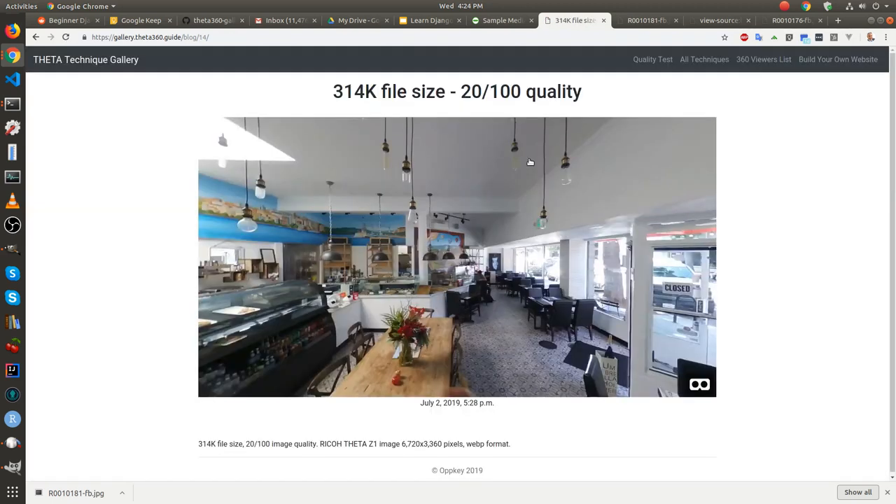
{"action": "left_click_drag", "start_coordinate": [530, 163], "coordinate": [622, 381]}
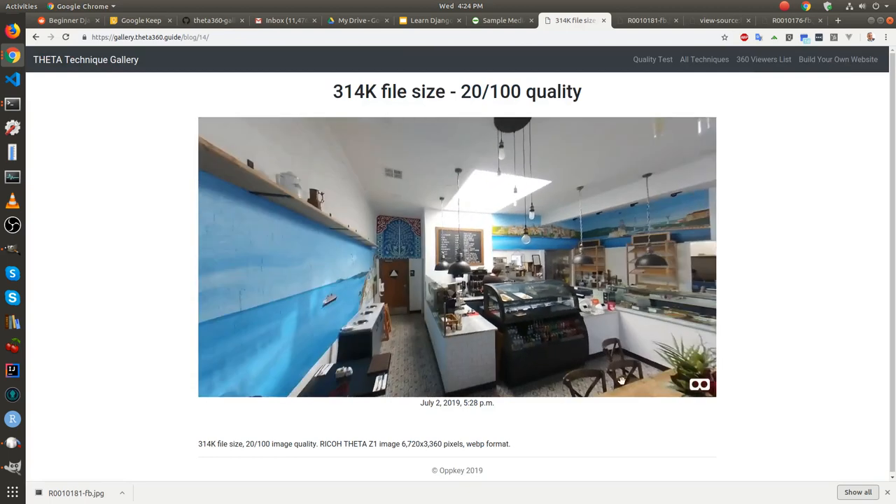
{"action": "left_click", "coordinate": [698, 384]}
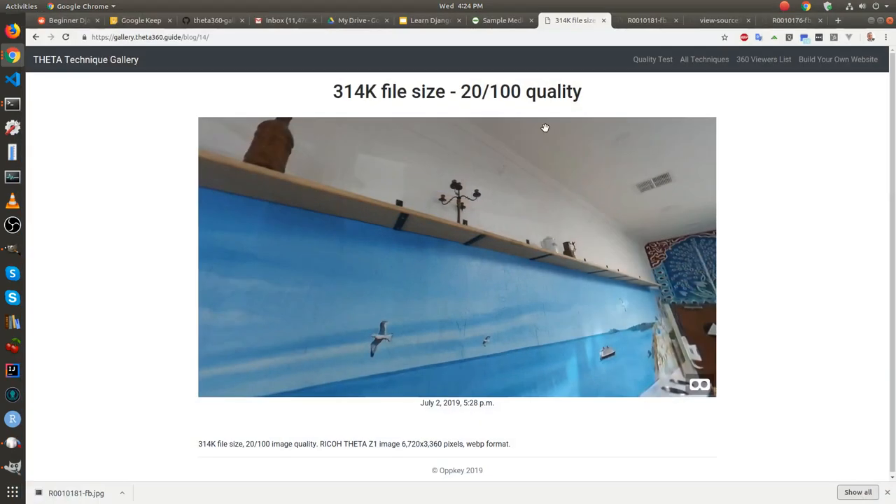
{"action": "mouse_move", "coordinate": [134, 65]}
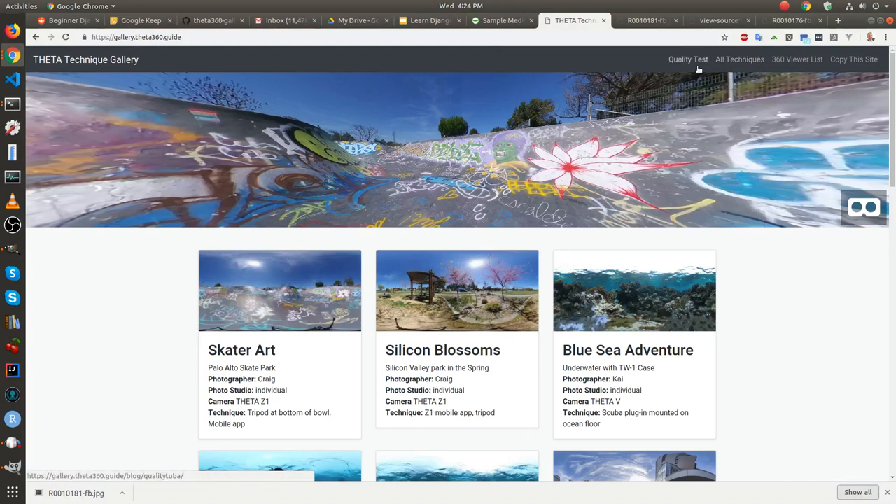
- Rotate the header skate park panorama across the bowl toward the power pylons
{"action": "scroll", "scroll_direction": "down", "scroll_amount": 3}
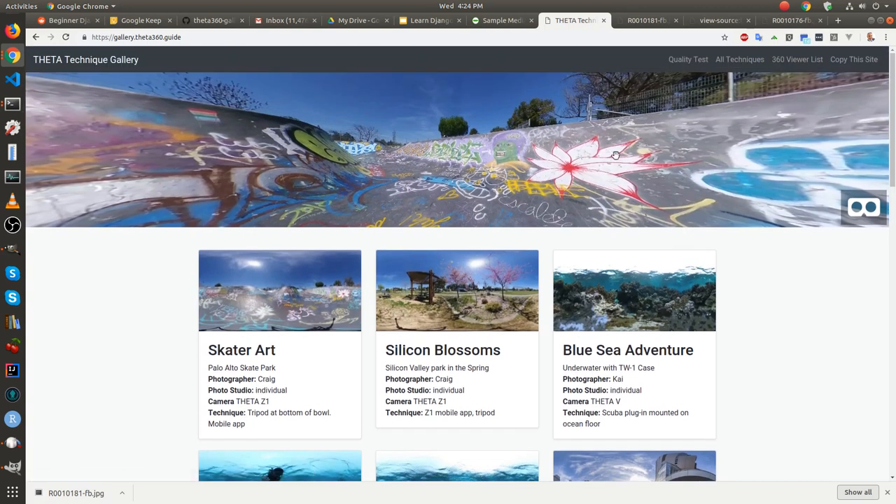
{"action": "left_click_drag", "start_coordinate": [616, 154], "coordinate": [669, 145]}
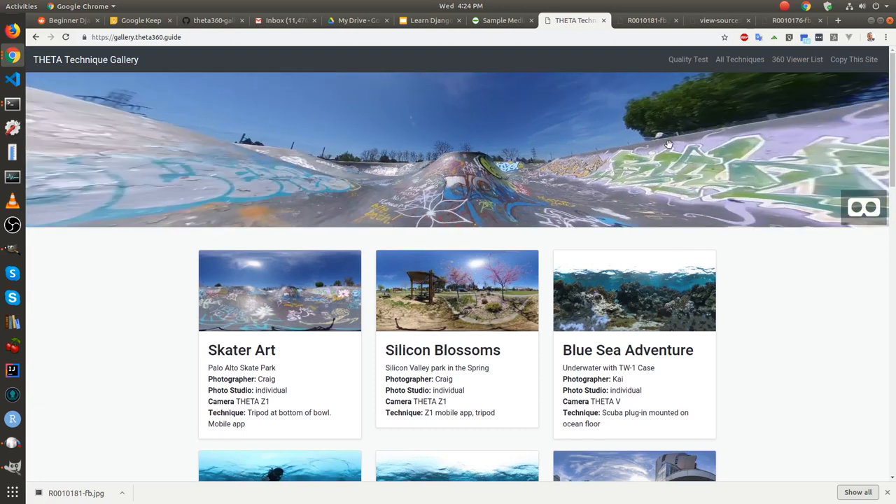
{"action": "left_click_drag", "start_coordinate": [669, 145], "coordinate": [718, 139]}
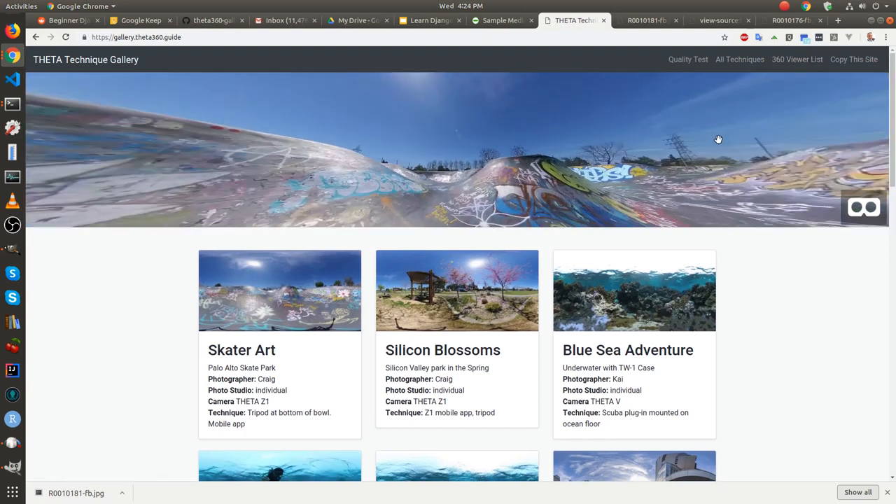
{"action": "mouse_move", "coordinate": [798, 60]}
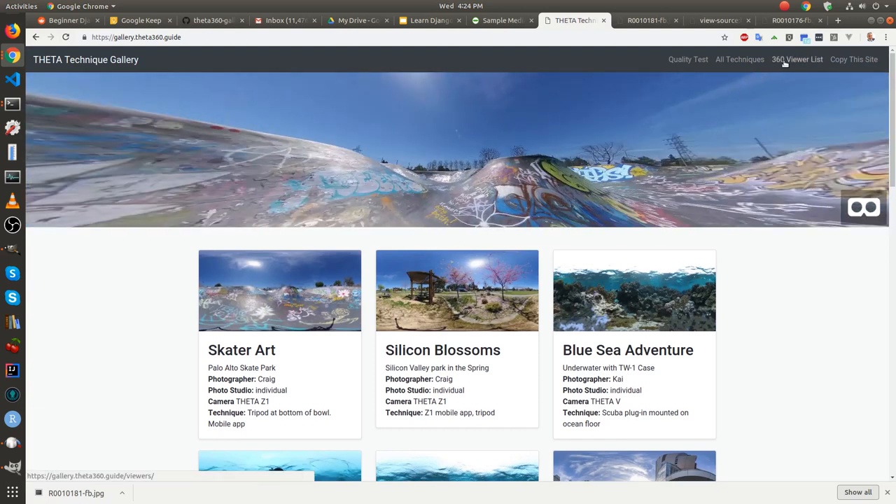
- Open the viewer comparison page, scroll to A-Frame, and follow its More Information link
{"action": "left_click", "coordinate": [797, 59]}
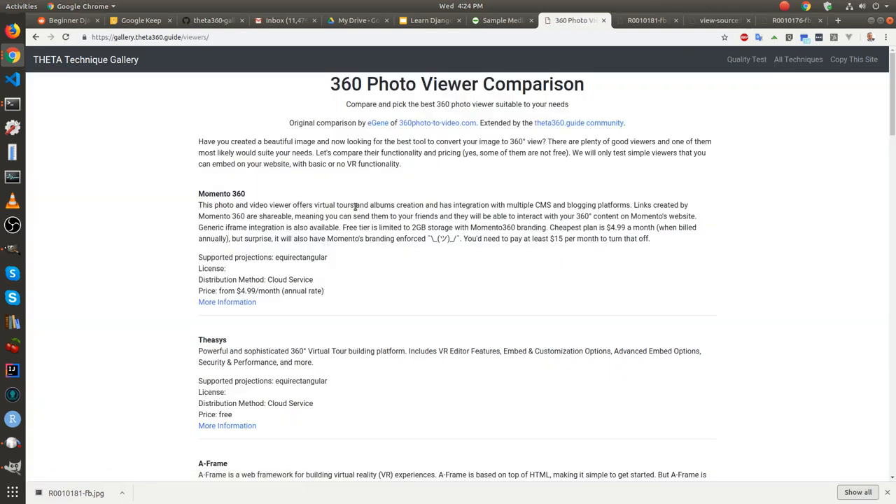
{"action": "scroll", "scroll_direction": "down", "scroll_amount": 3}
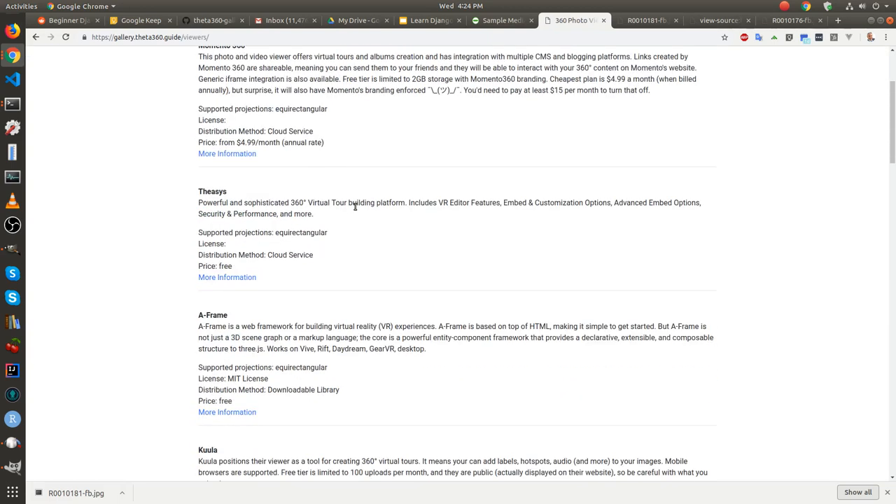
{"action": "scroll", "scroll_direction": "down", "scroll_amount": 3}
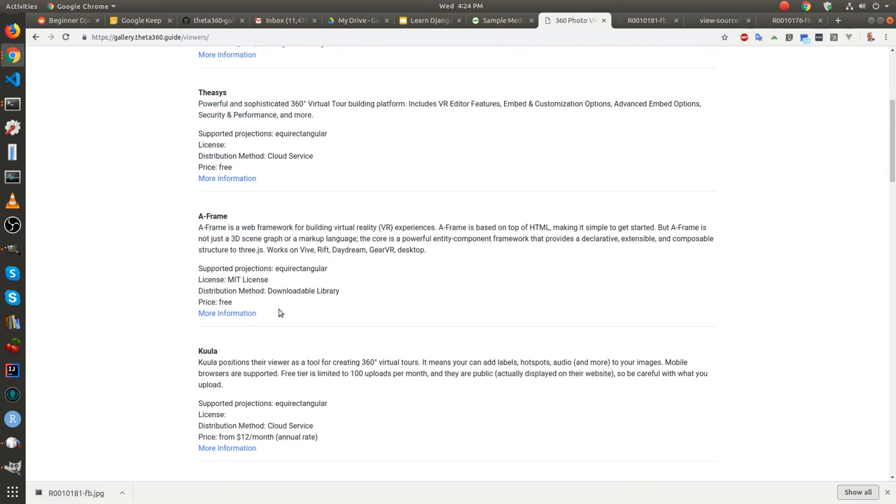
{"action": "left_click", "coordinate": [227, 313]}
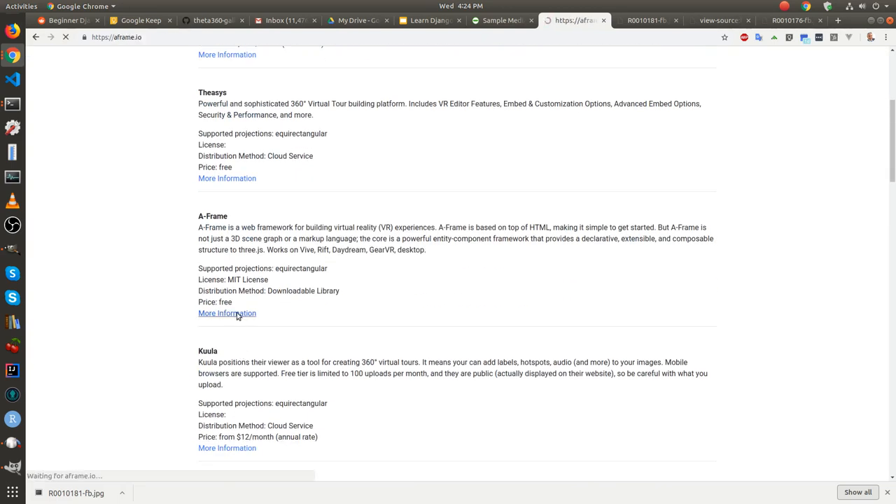
{"action": "left_click", "coordinate": [227, 313]}
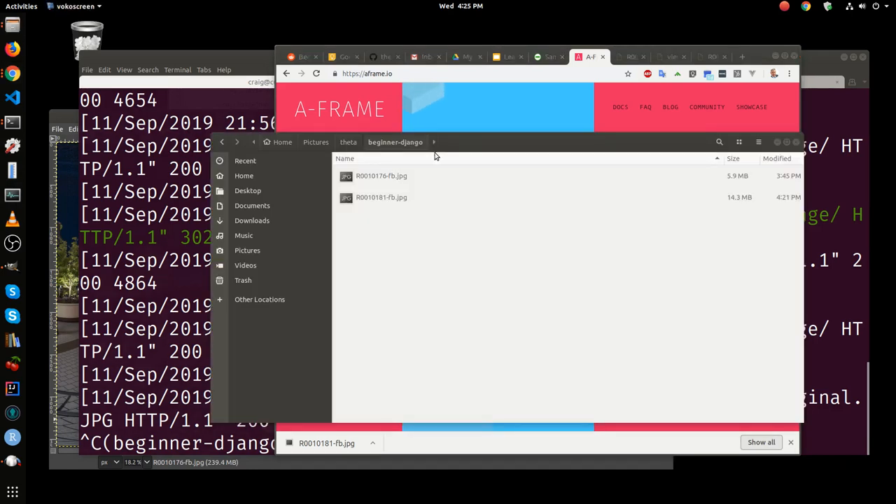
- Open the R0010181-fb.jpg panorama from the beginner-django folder in Files
{"action": "left_click", "coordinate": [382, 196]}
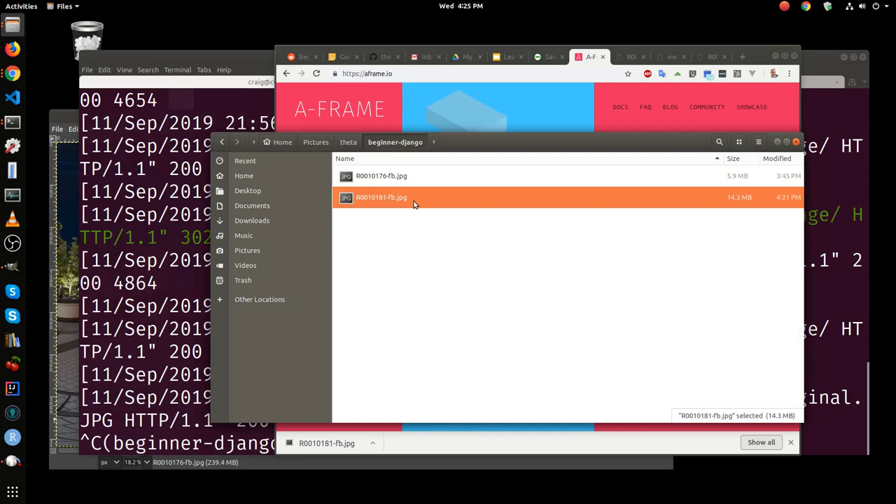
{"action": "double_click", "coordinate": [381, 197]}
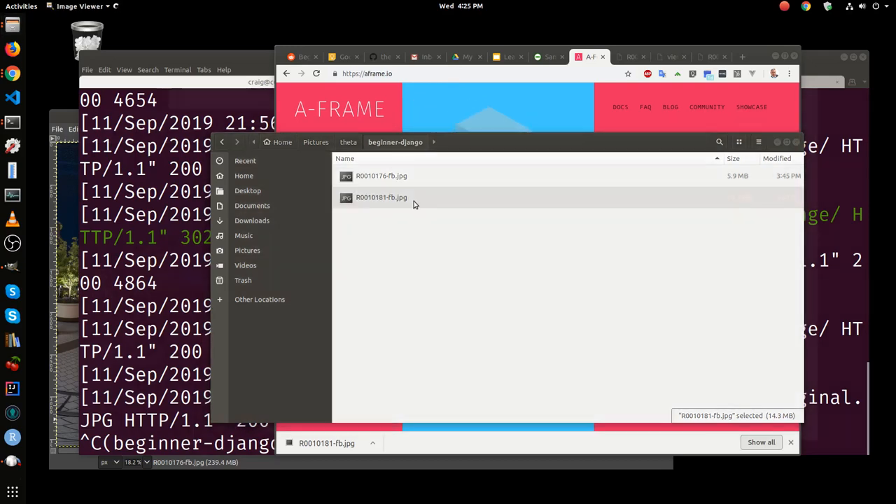
{"action": "double_click", "coordinate": [381, 197]}
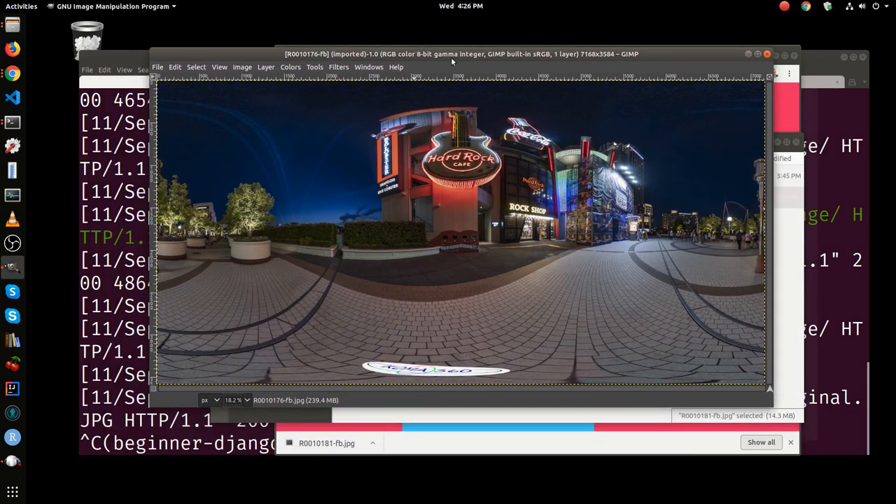
{"action": "mouse_move", "coordinate": [399, 69]}
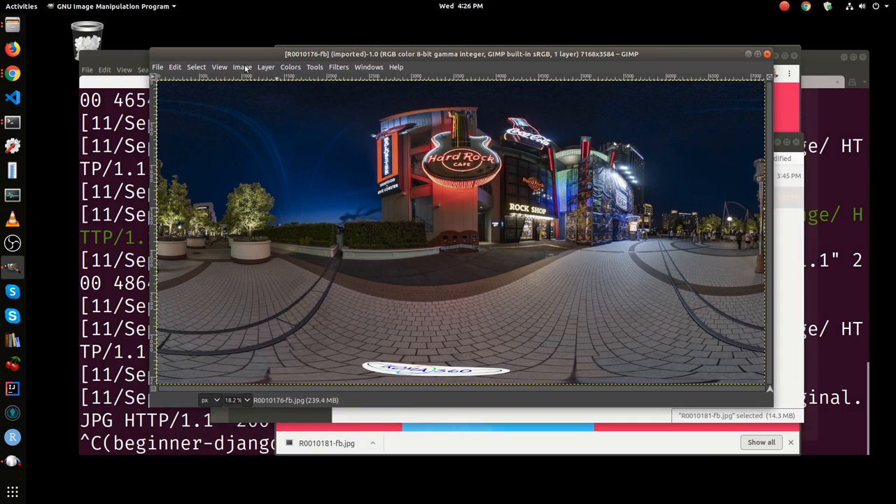
- Choose Image > Metadata > View Metadata for the Hard Rock Cafe panorama
{"action": "left_click", "coordinate": [241, 67]}
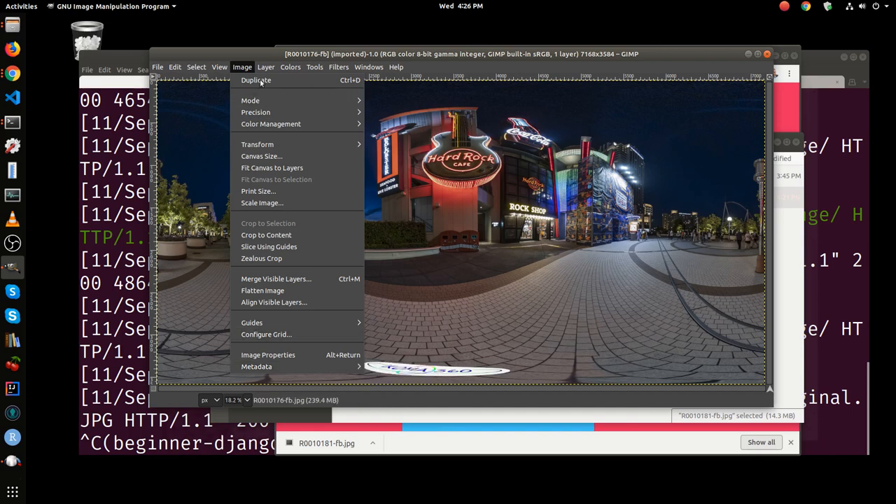
{"action": "mouse_move", "coordinate": [256, 366]}
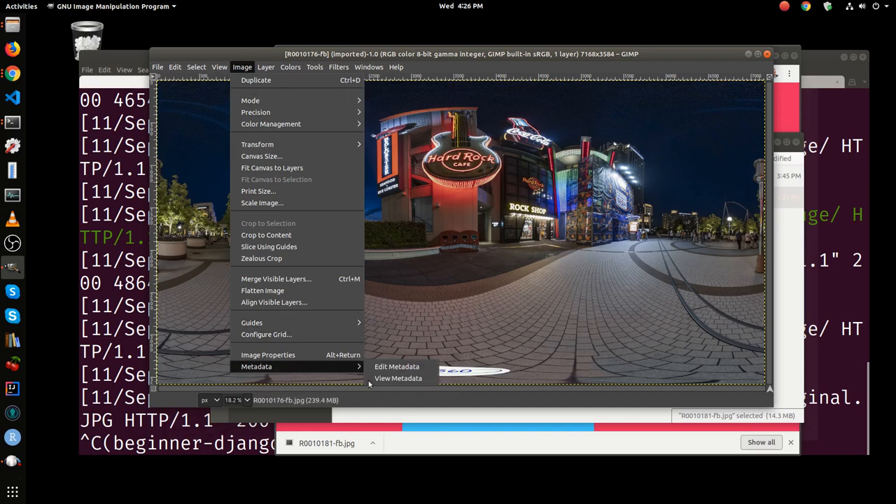
{"action": "mouse_move", "coordinate": [398, 378]}
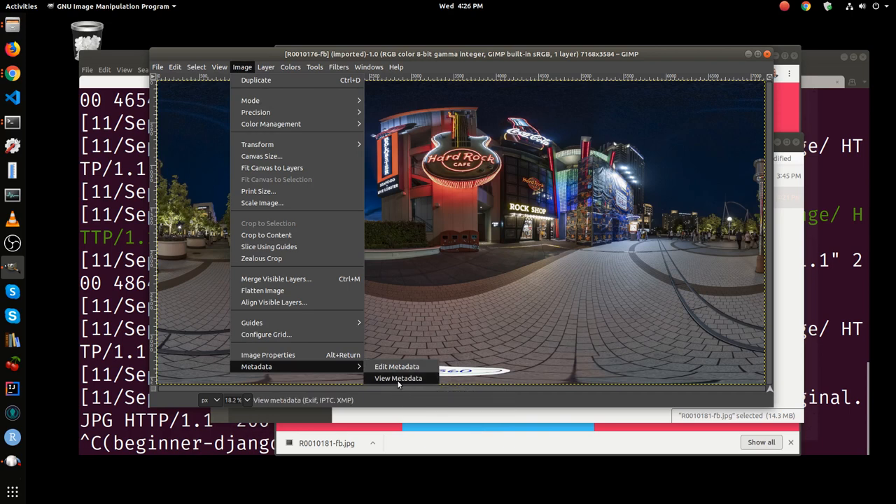
{"action": "left_click", "coordinate": [398, 378]}
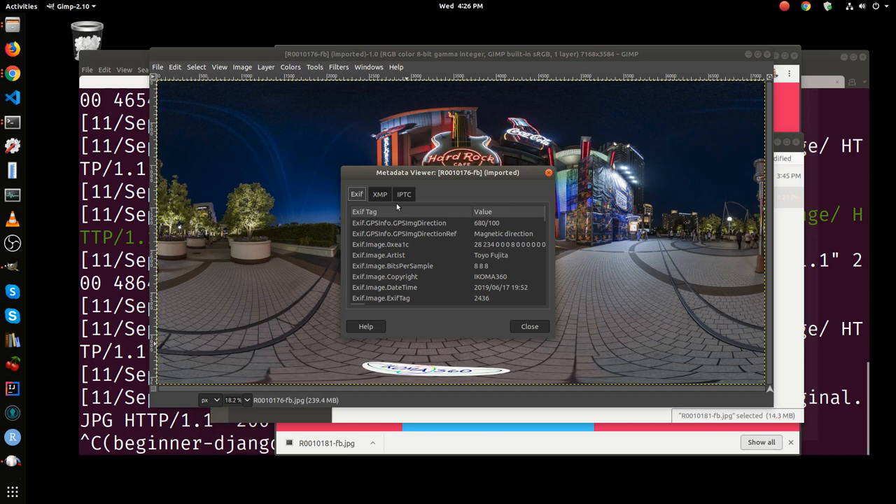
{"action": "mouse_move", "coordinate": [415, 254]}
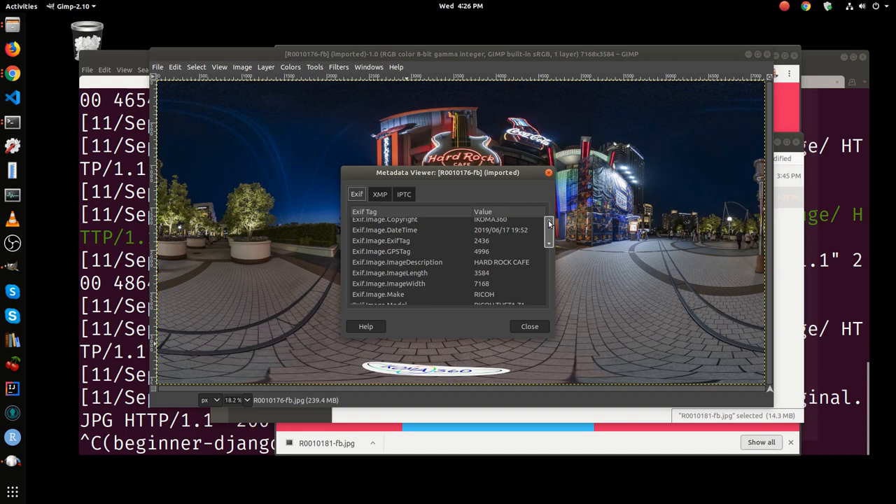
- Scroll the Exif tab to read the RICOH THETA Z1 model and 7168x3584 size
{"action": "scroll", "scroll_direction": "down", "scroll_amount": 3}
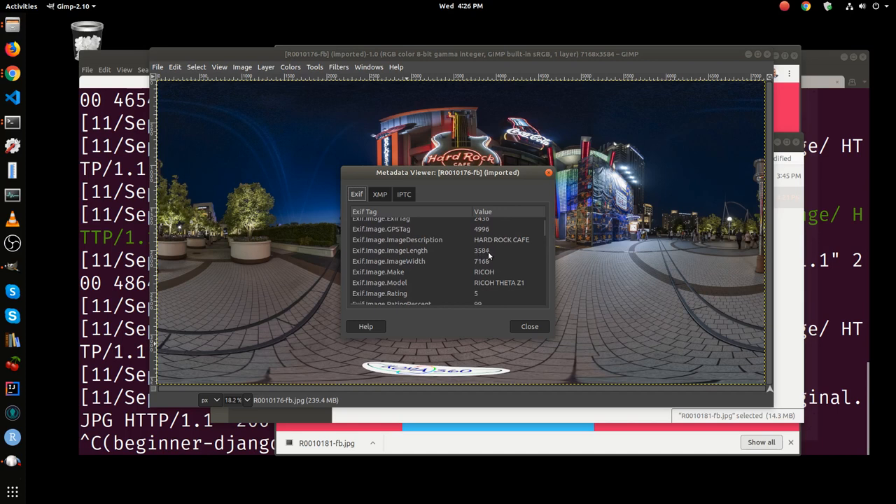
{"action": "mouse_move", "coordinate": [482, 269]}
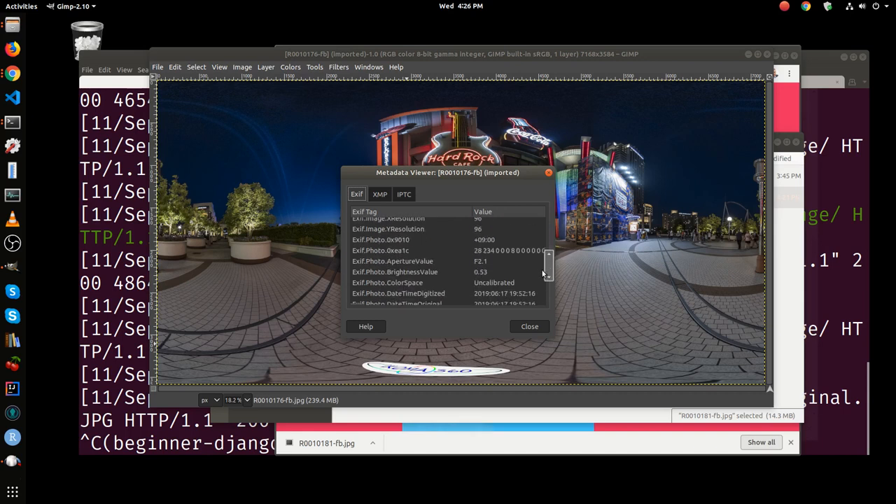
{"action": "scroll", "scroll_direction": "down", "scroll_amount": 3}
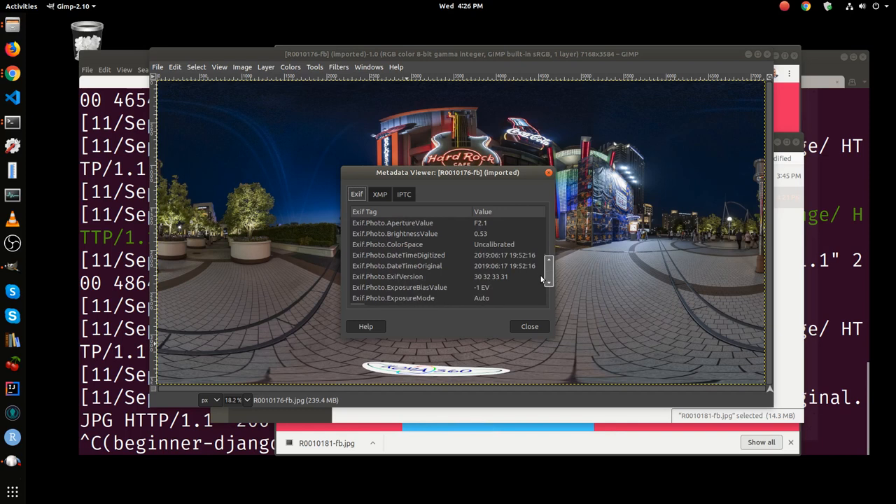
{"action": "scroll", "scroll_direction": "down", "scroll_amount": 3}
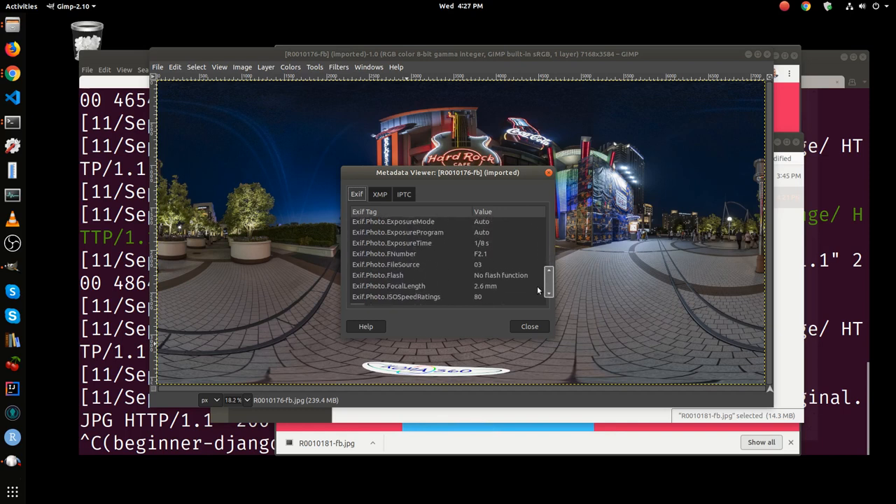
{"action": "scroll", "scroll_direction": "down", "scroll_amount": 3}
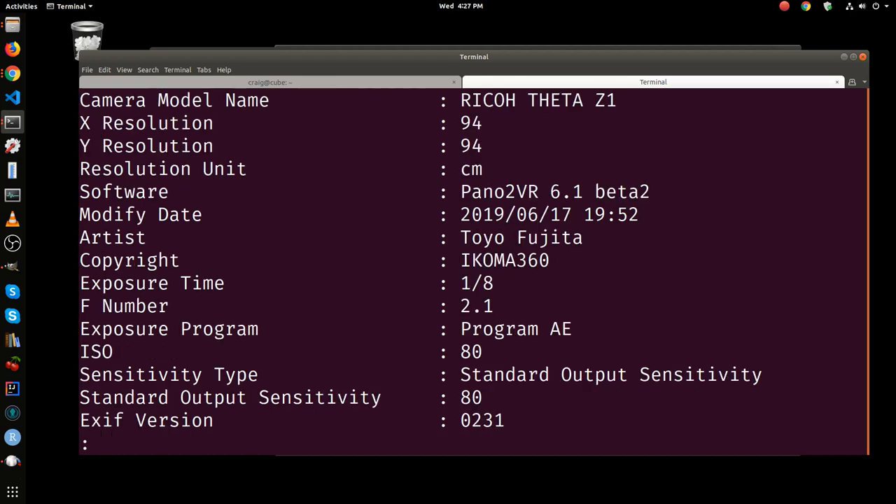
- Page through the exiftool output to the GPano equirectangular projection entry
{"action": "scroll", "scroll_direction": "down", "scroll_amount": 3}
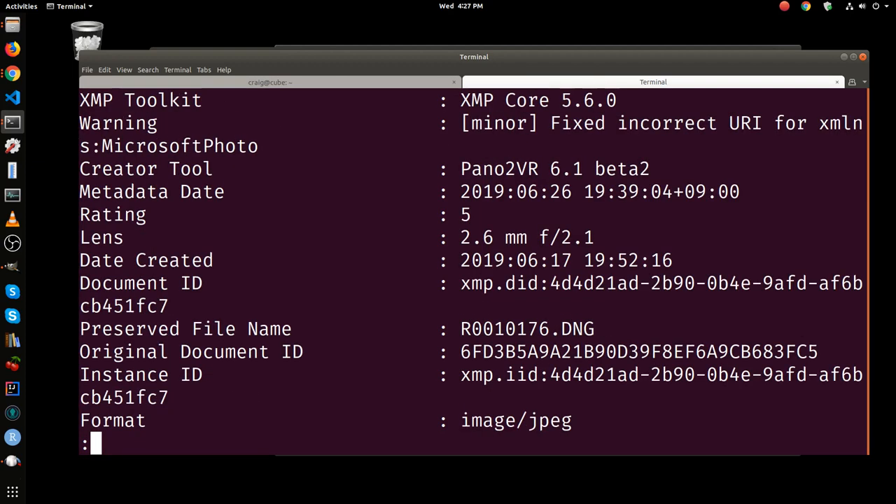
{"action": "scroll", "scroll_direction": "down", "scroll_amount": 3}
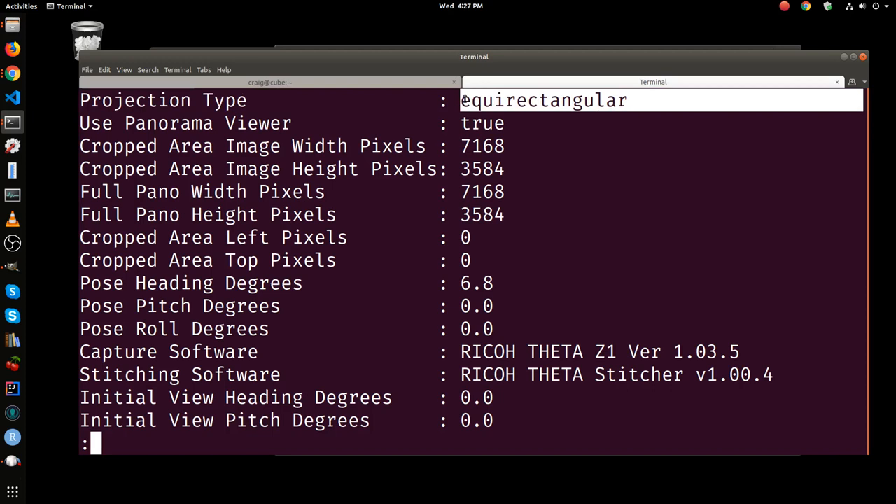
{"action": "mouse_move", "coordinate": [525, 152]}
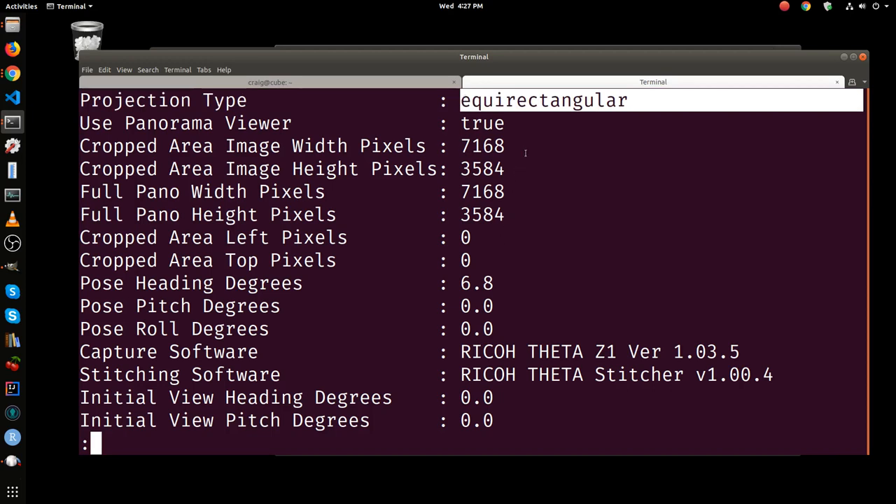
{"action": "mouse_move", "coordinate": [518, 211]}
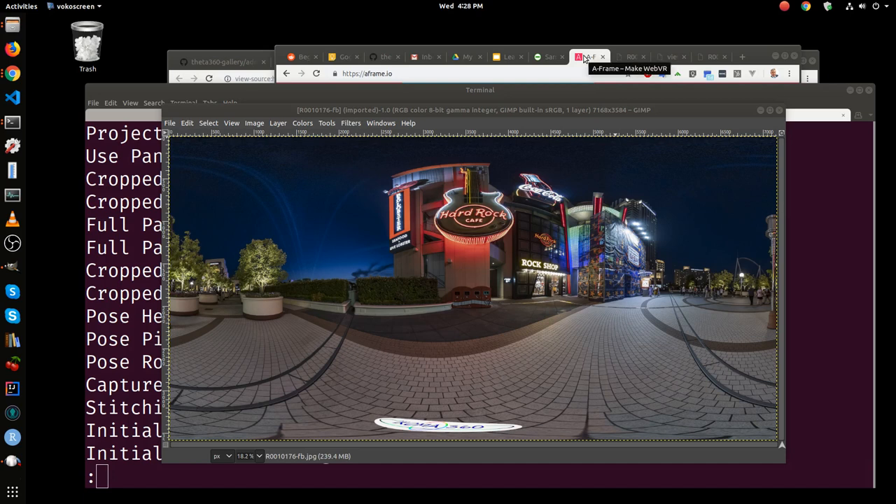
{"action": "mouse_move", "coordinate": [555, 60]}
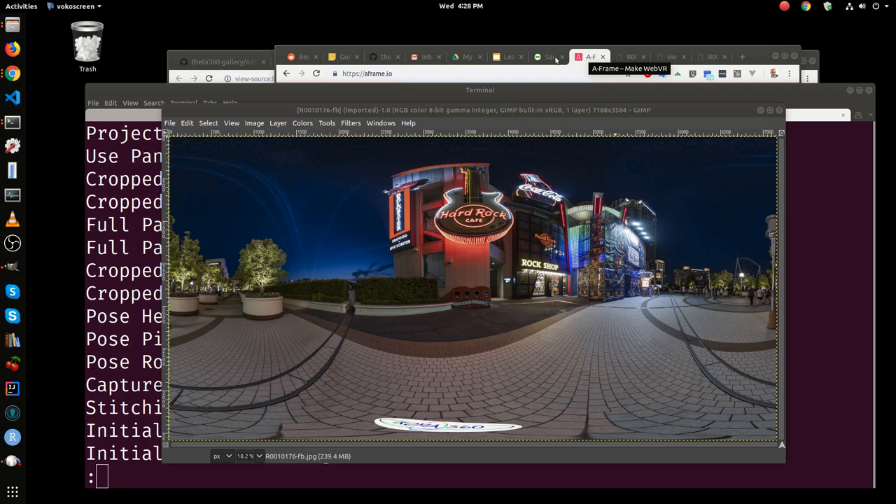
- Switch to Chrome's Learn Django tab showing the Media and Viewers slide
{"action": "left_click", "coordinate": [509, 56]}
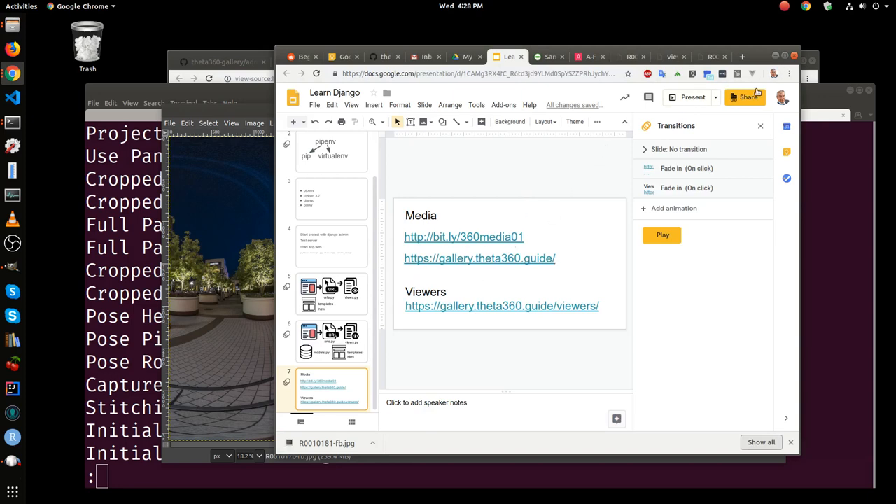
- Present the Learn Django deck from slide 7, showing the Media and Viewers links
{"action": "left_click", "coordinate": [687, 97]}
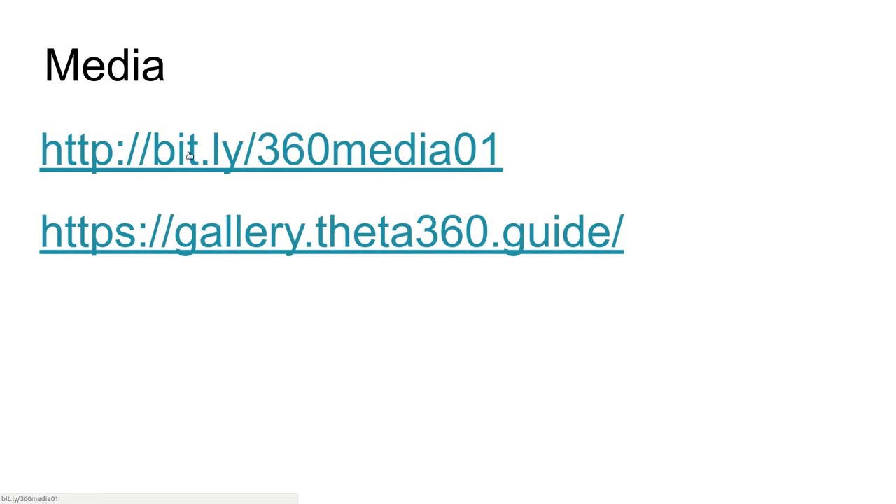
{"action": "mouse_move", "coordinate": [370, 170]}
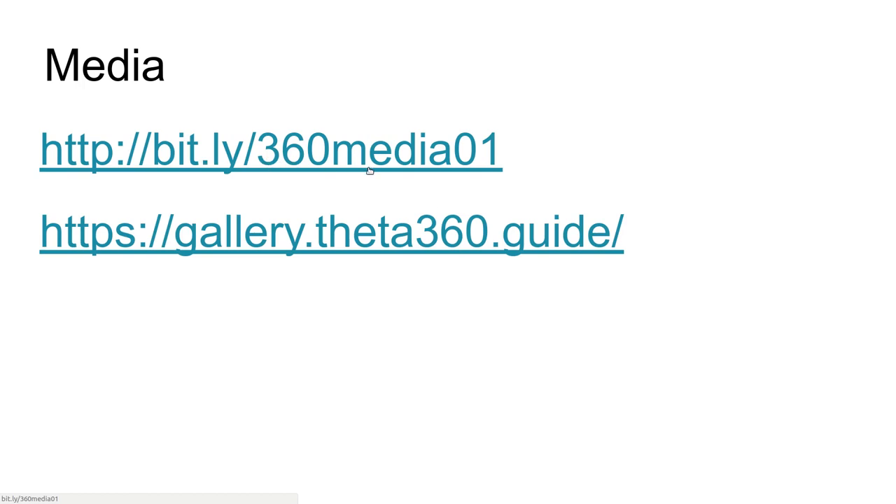
{"action": "mouse_move", "coordinate": [315, 252]}
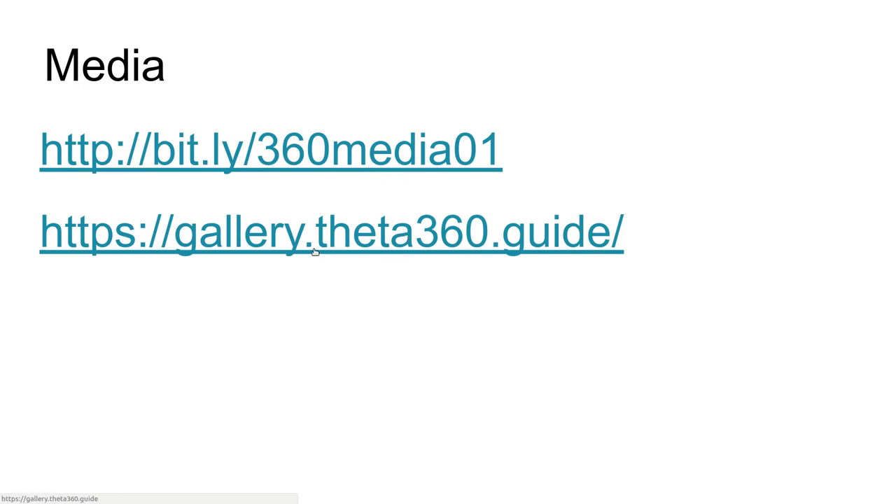